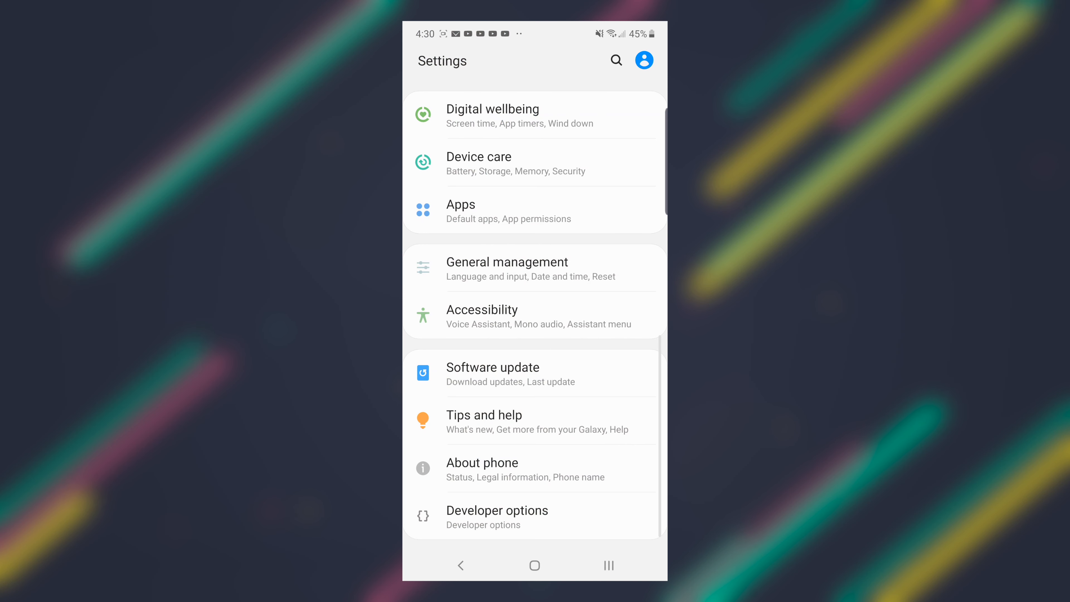
Step: Choose Samsung Galaxy Note 10 Plus as the phone and start its unlock order
click(481, 462)
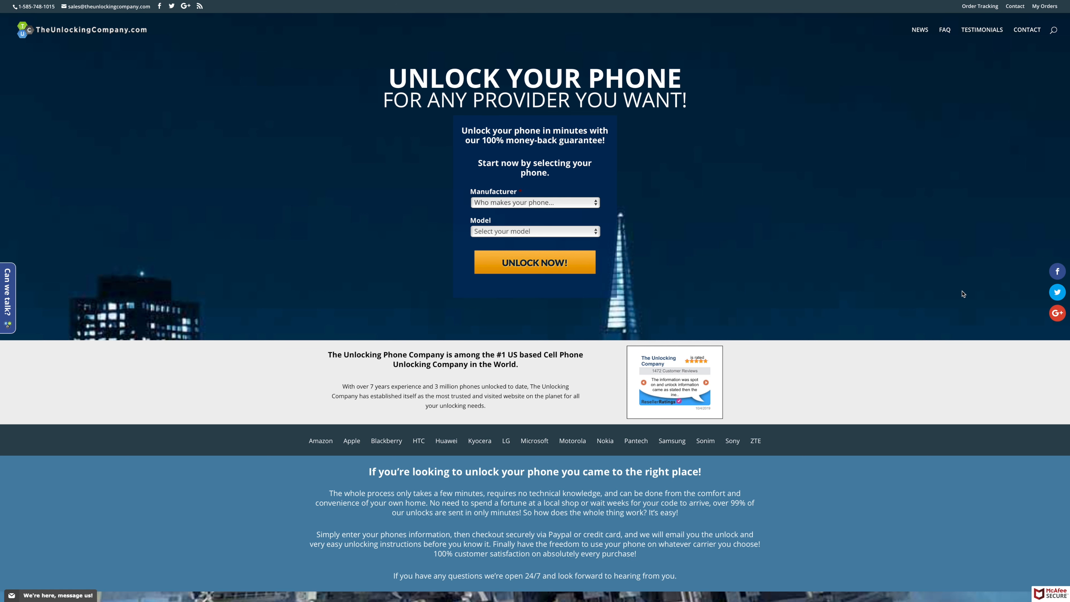
mouse_move(569, 222)
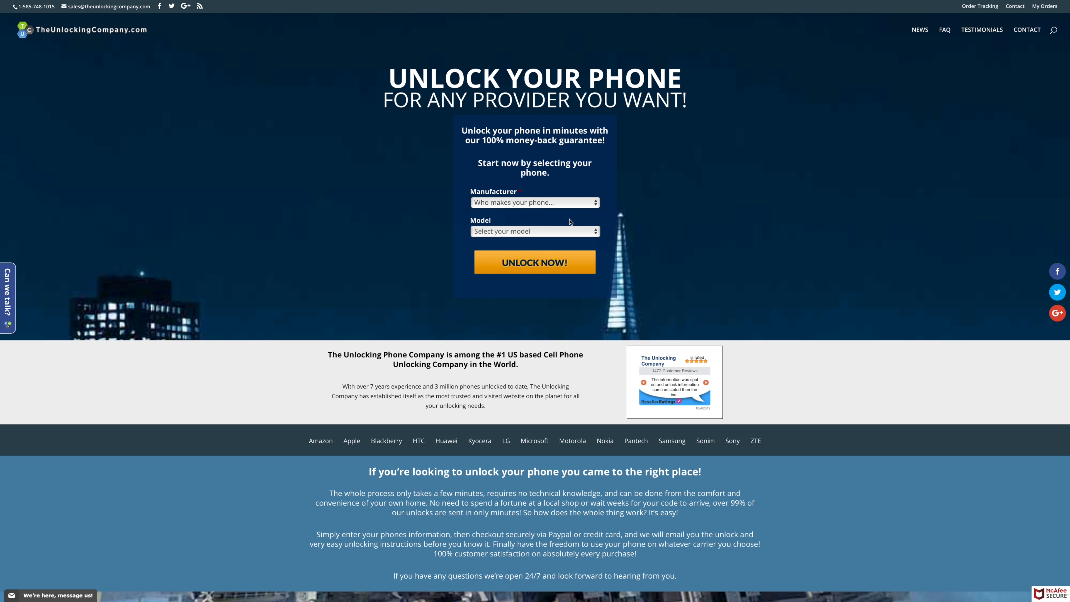
click(534, 230)
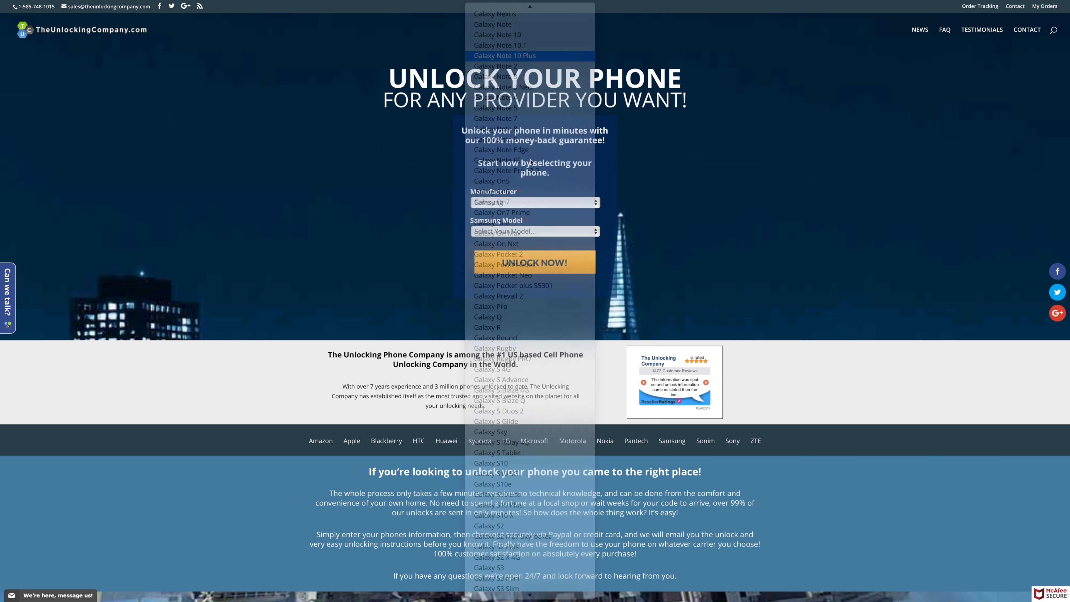
click(504, 55)
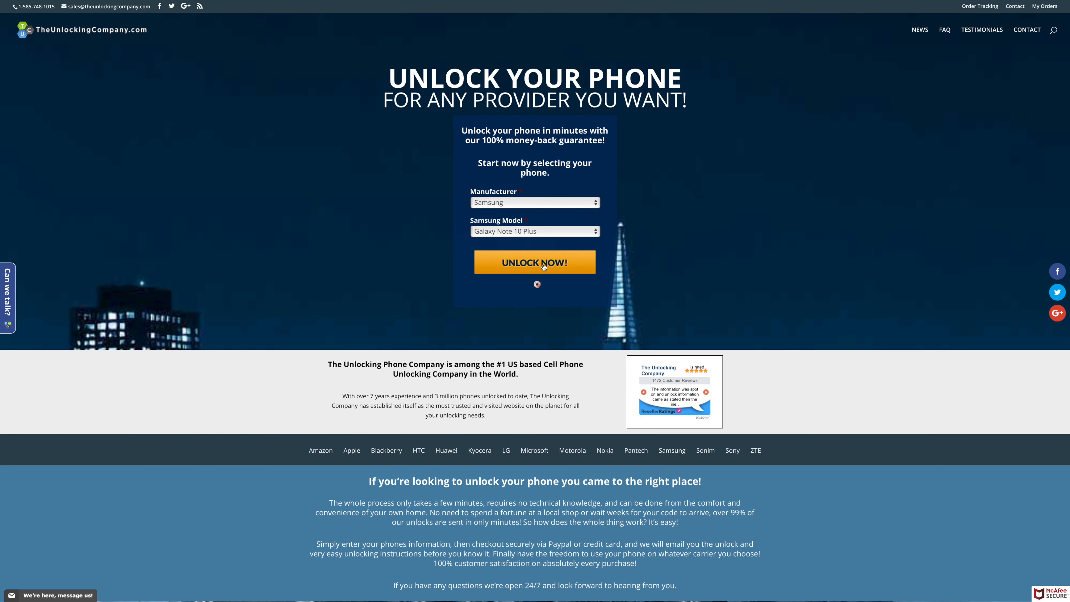
click(534, 261)
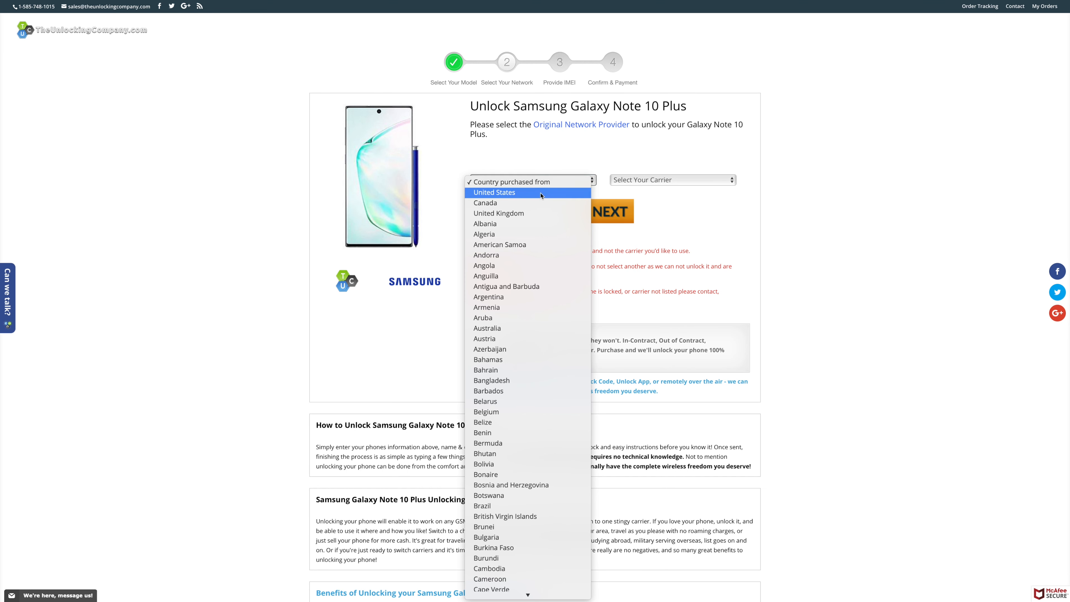
Step: Set the purchase country to United States and the locked carrier to AT&T, then continue
click(494, 192)
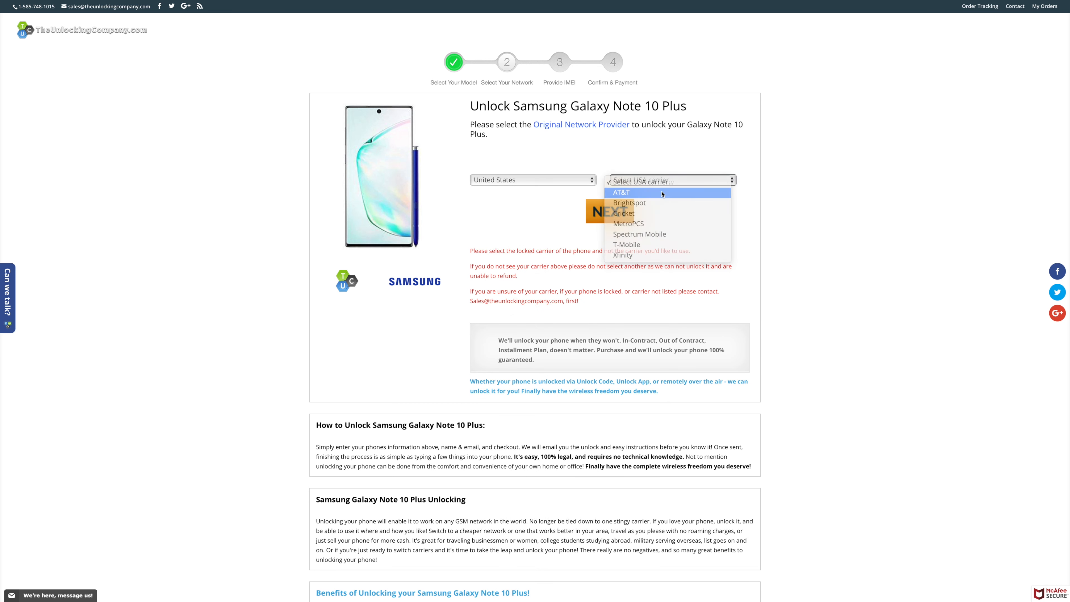
click(620, 193)
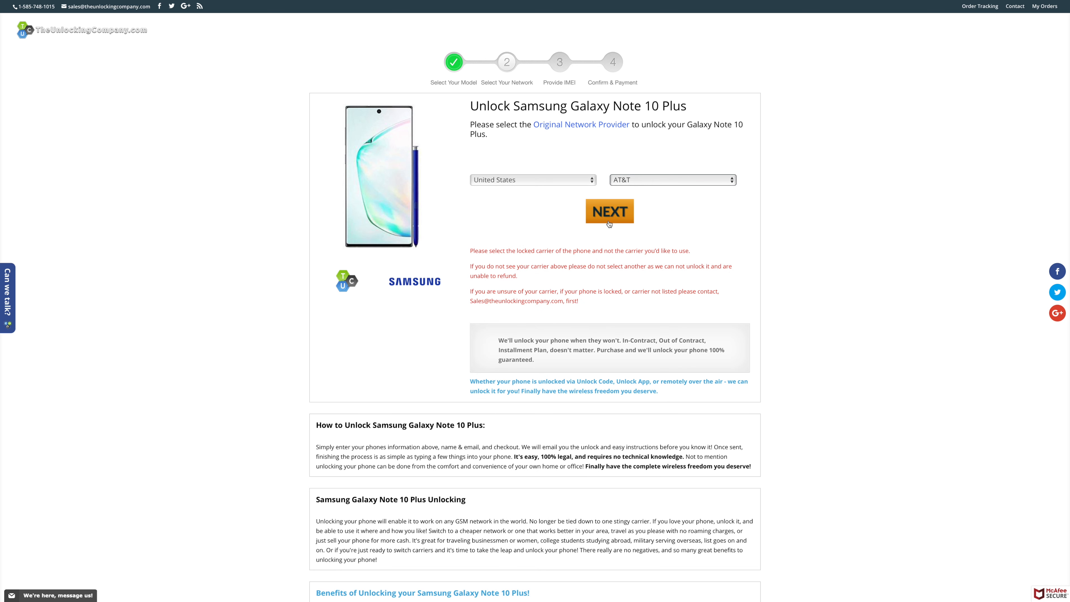
click(608, 212)
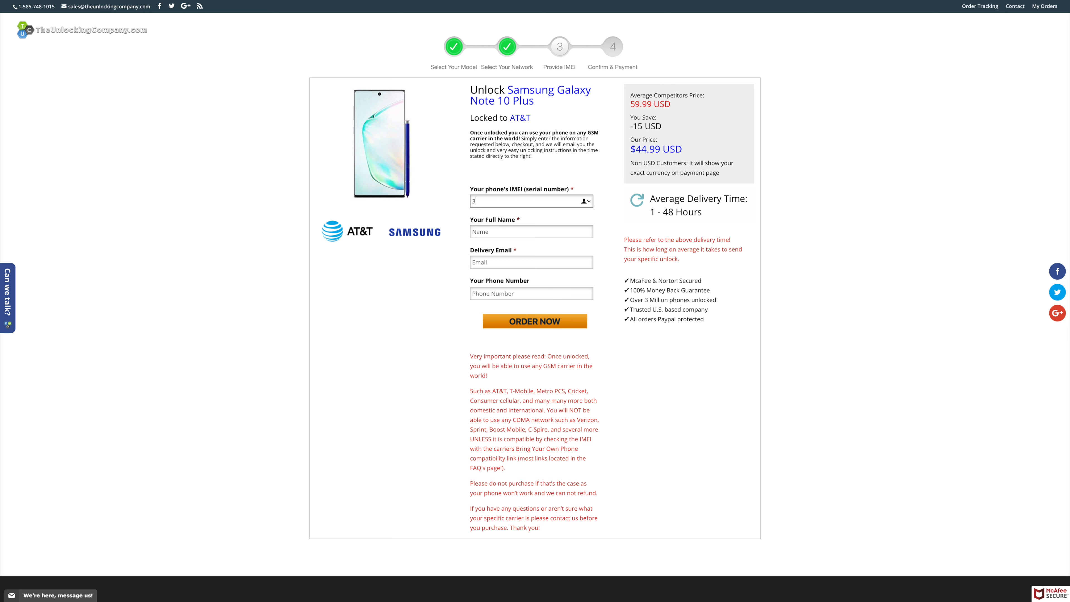
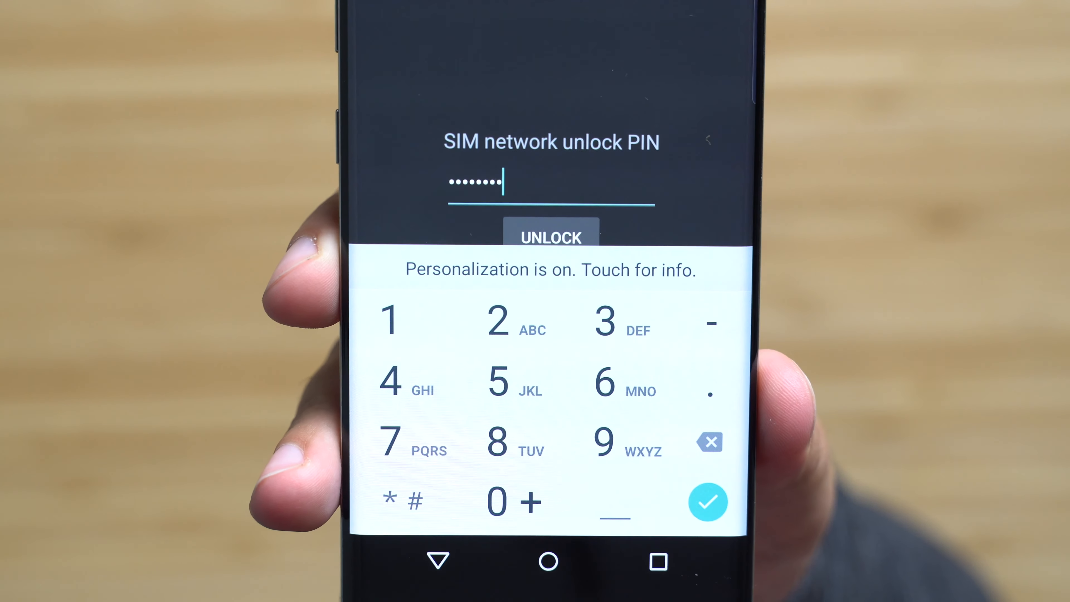
Step: Enter the SIM network unlock PIN on the phone and submit it to unlock the network
click(551, 237)
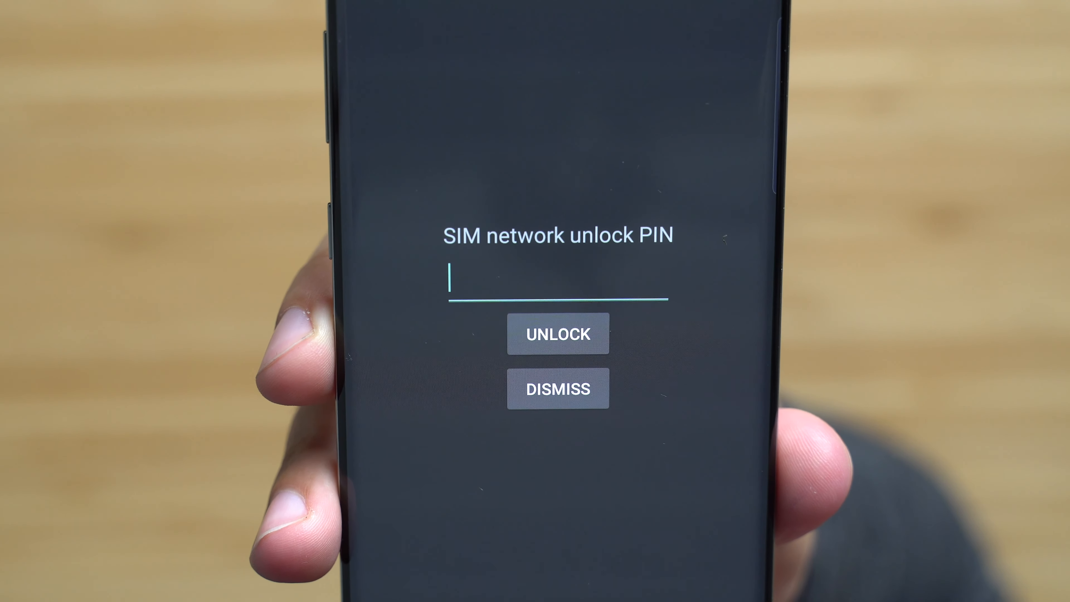
click(557, 334)
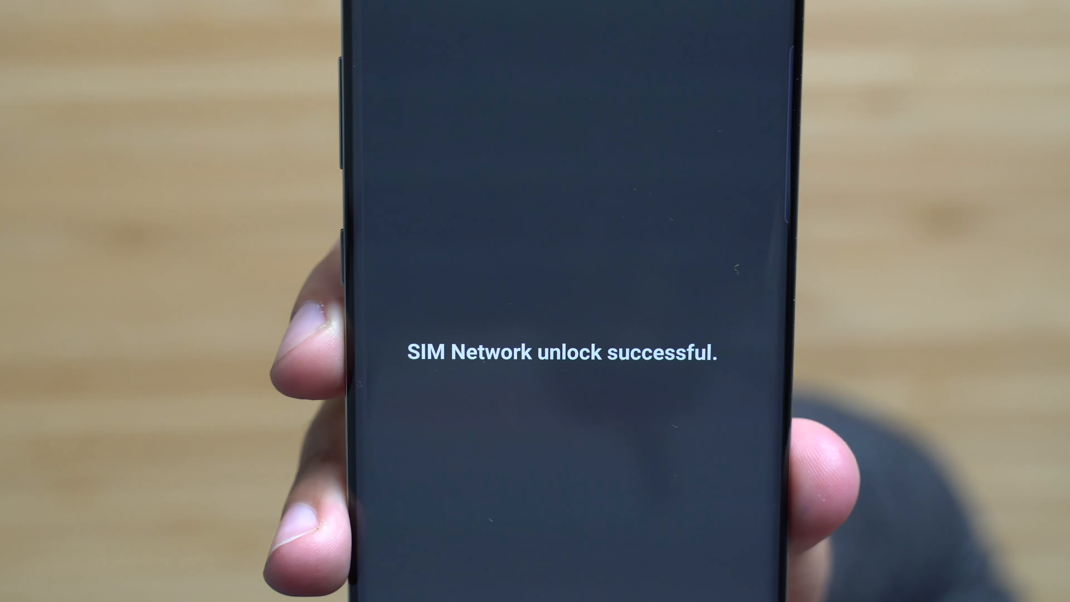